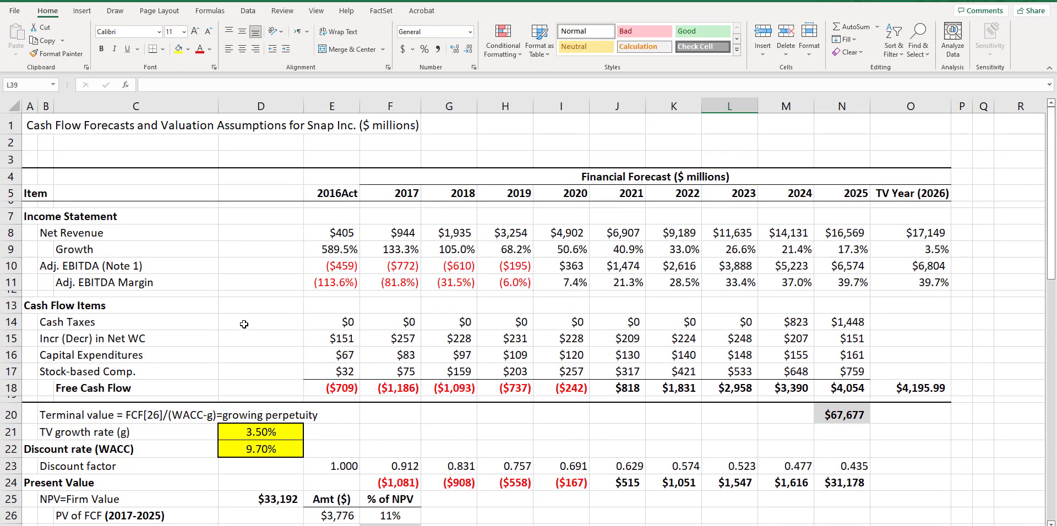
- Enter growth headers 0%–5% in row 35 and WACC rates 8%–12% in D36:D40
scroll(down, 3)
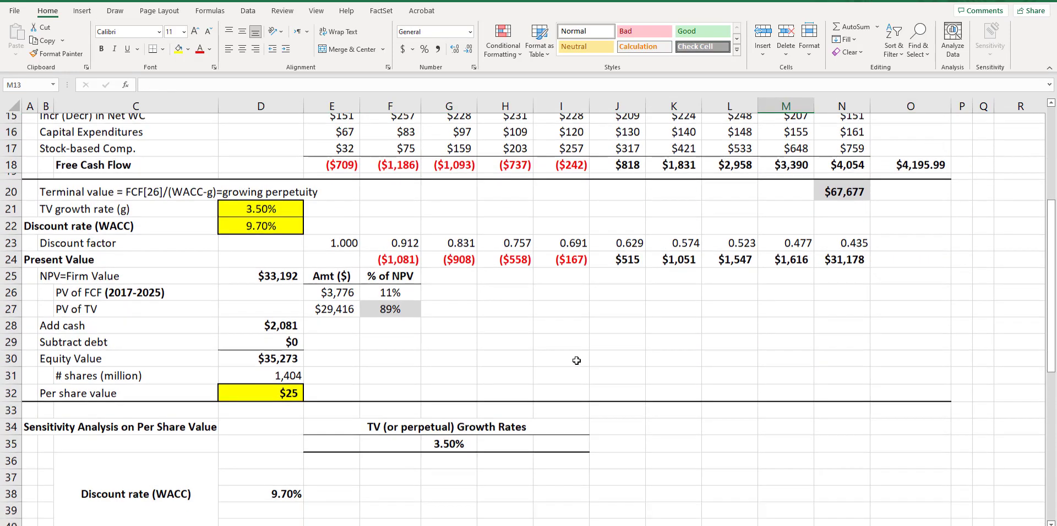
scroll(down, 3)
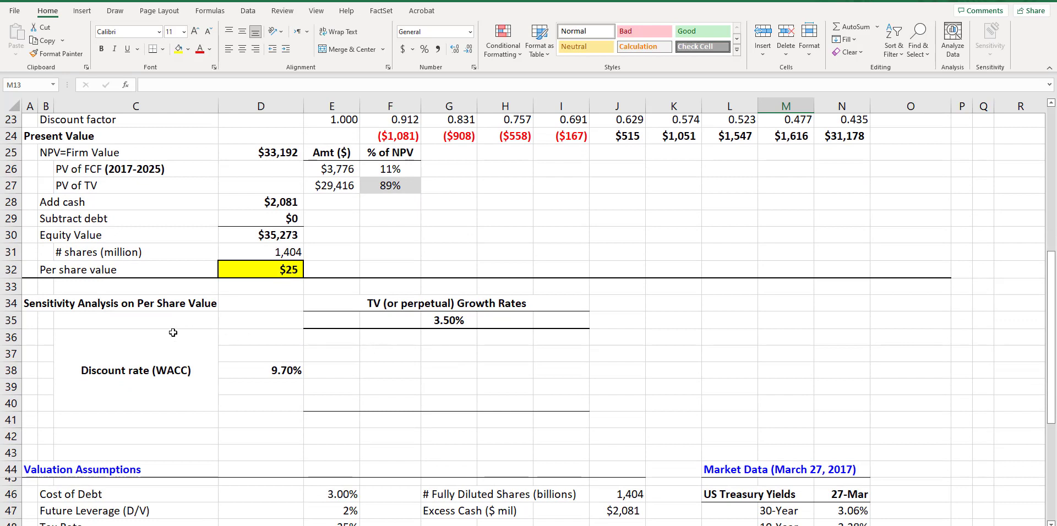
click(120, 304)
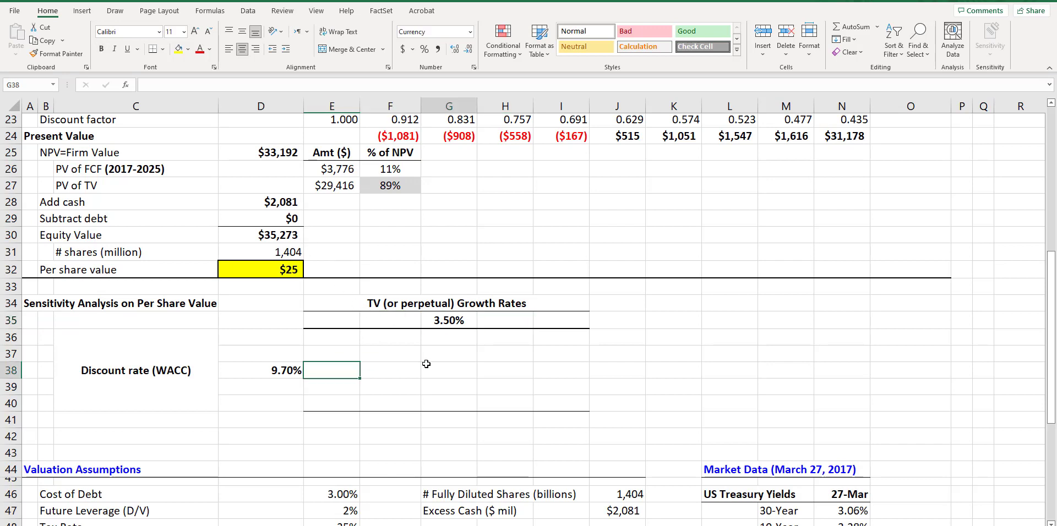
click(390, 353)
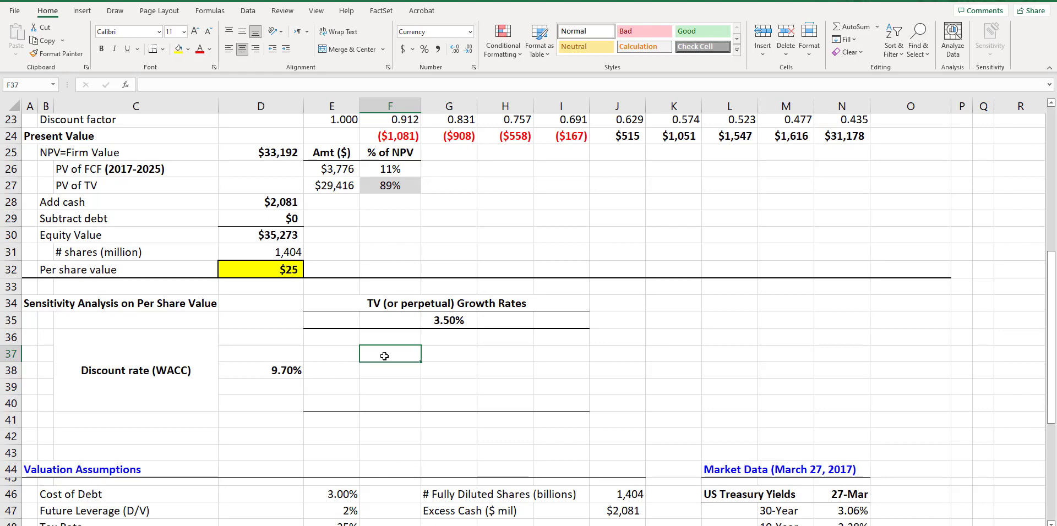
mouse_move(389, 365)
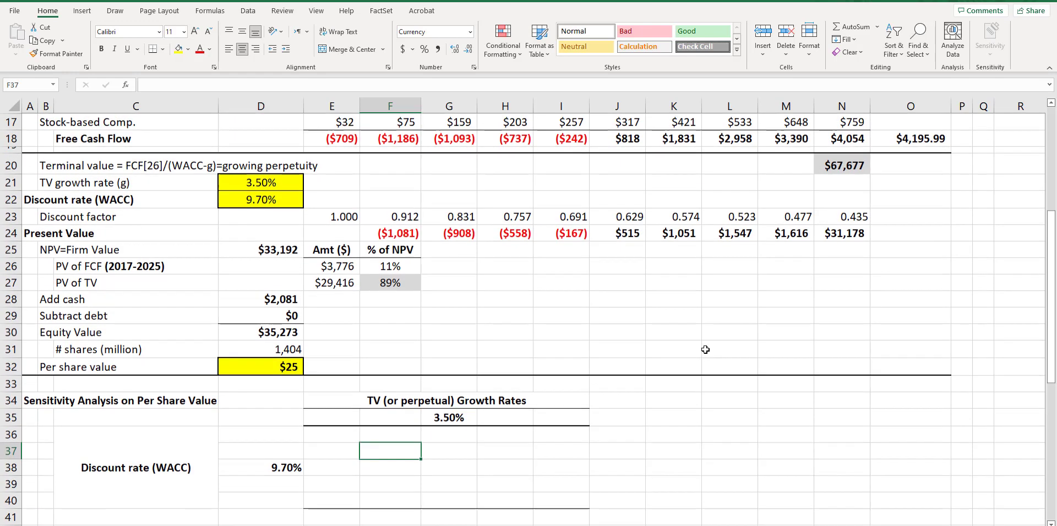
scroll(down, 3)
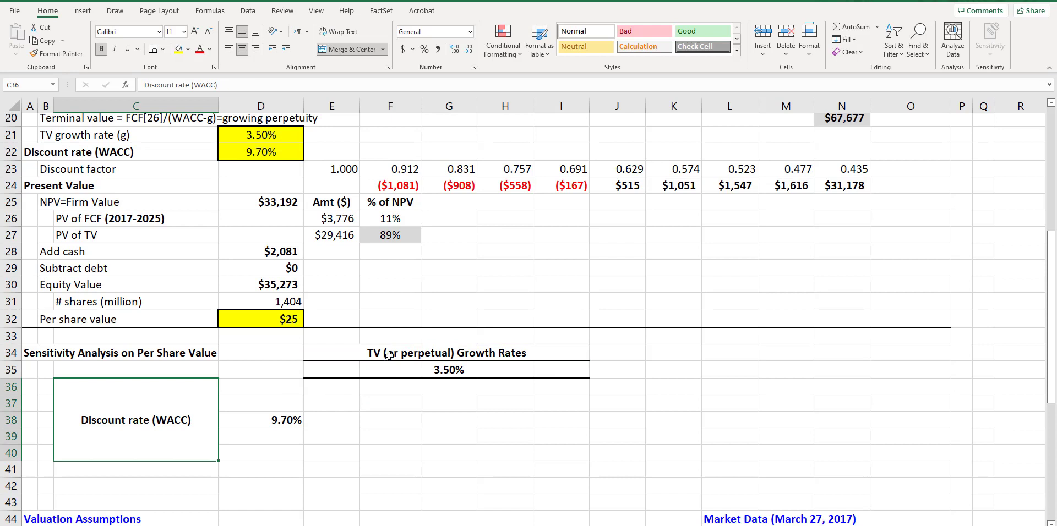
click(446, 352)
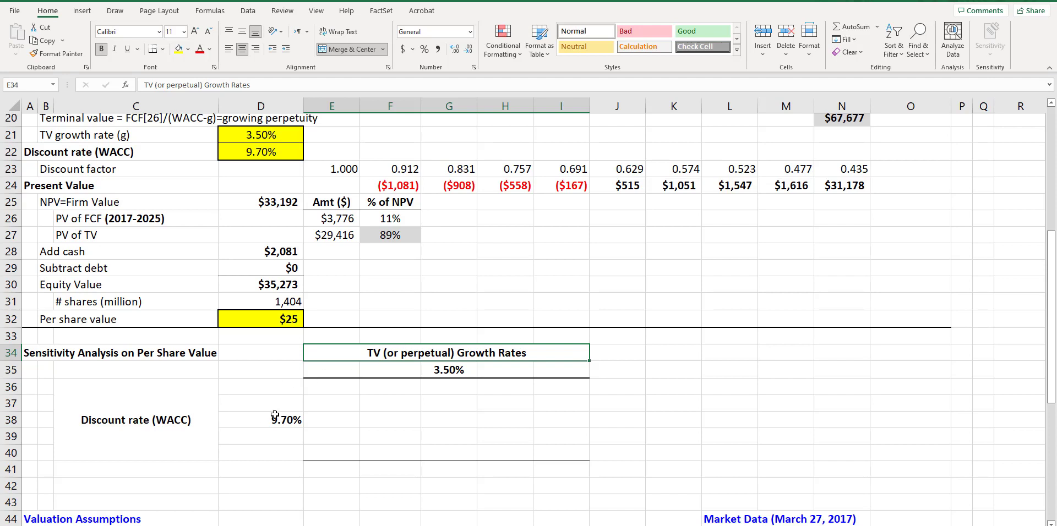
mouse_move(339, 372)
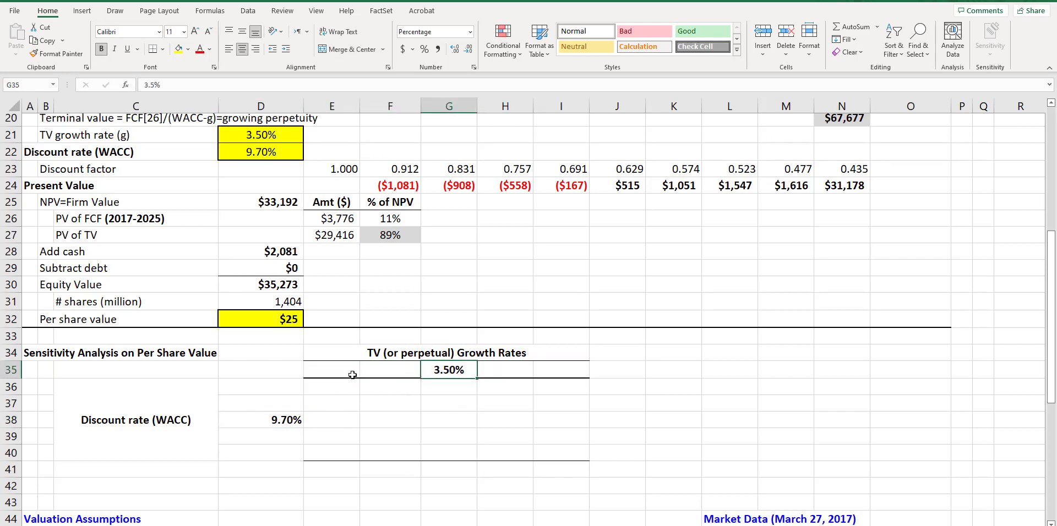
click(331, 369)
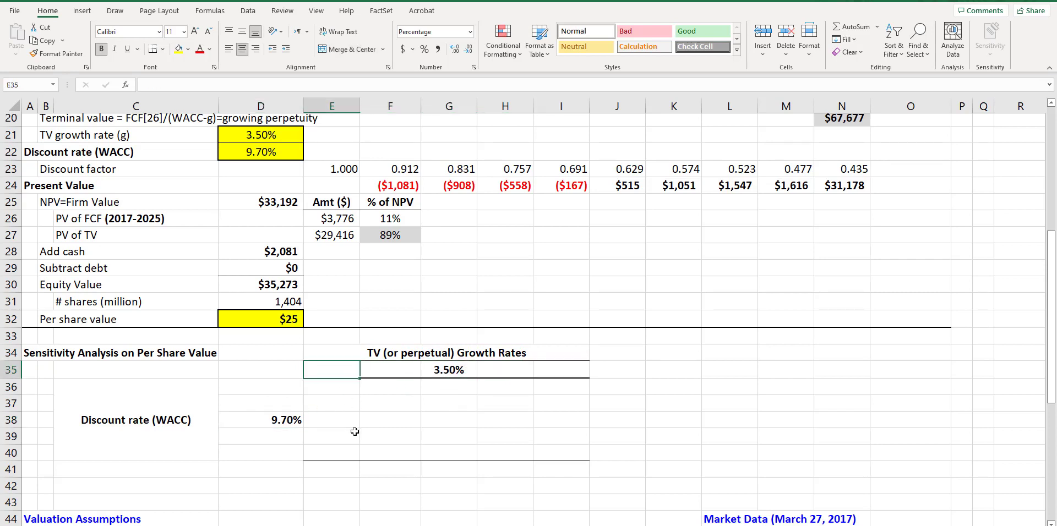
text(0%)
click(391, 369)
text(2)
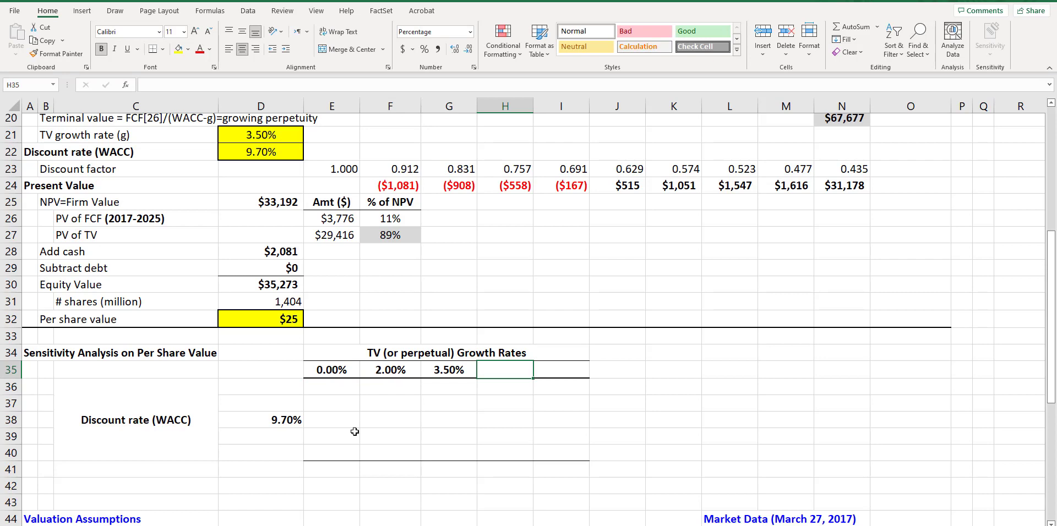
text(5%)
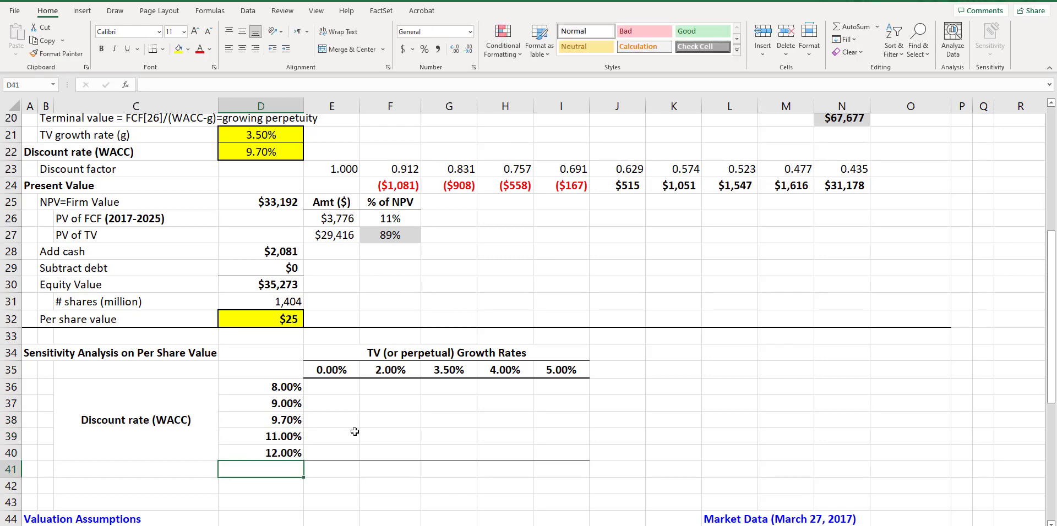
mouse_move(375, 412)
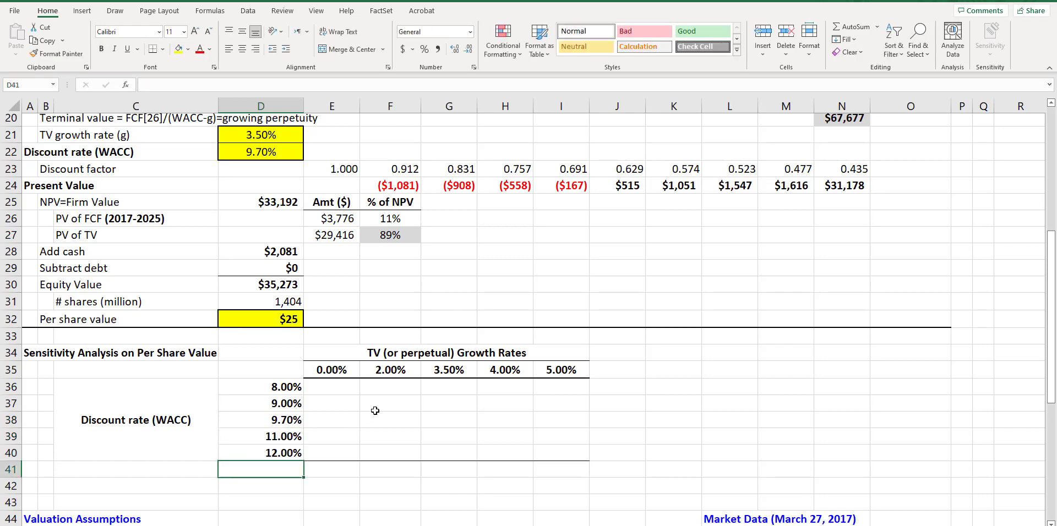
drag(331, 387, 561, 454)
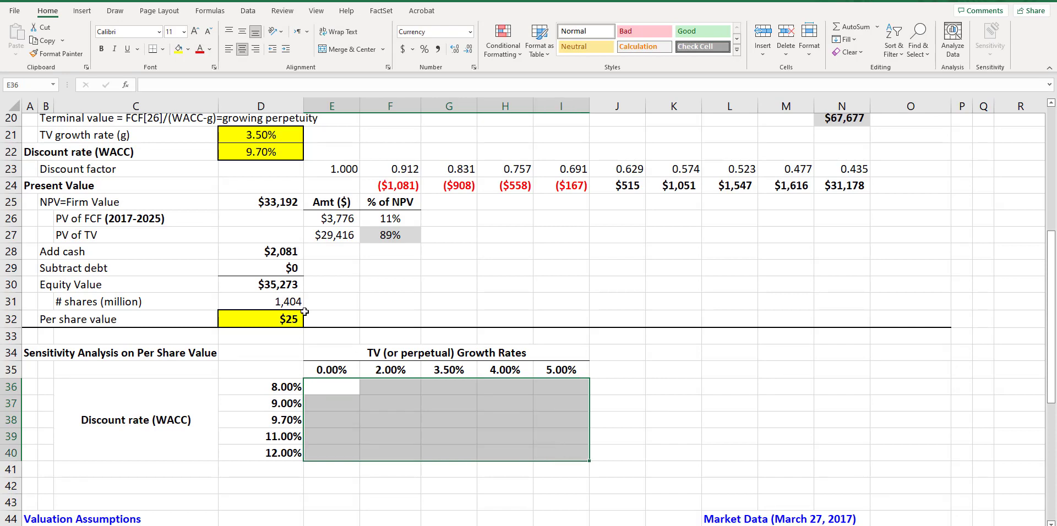
click(331, 369)
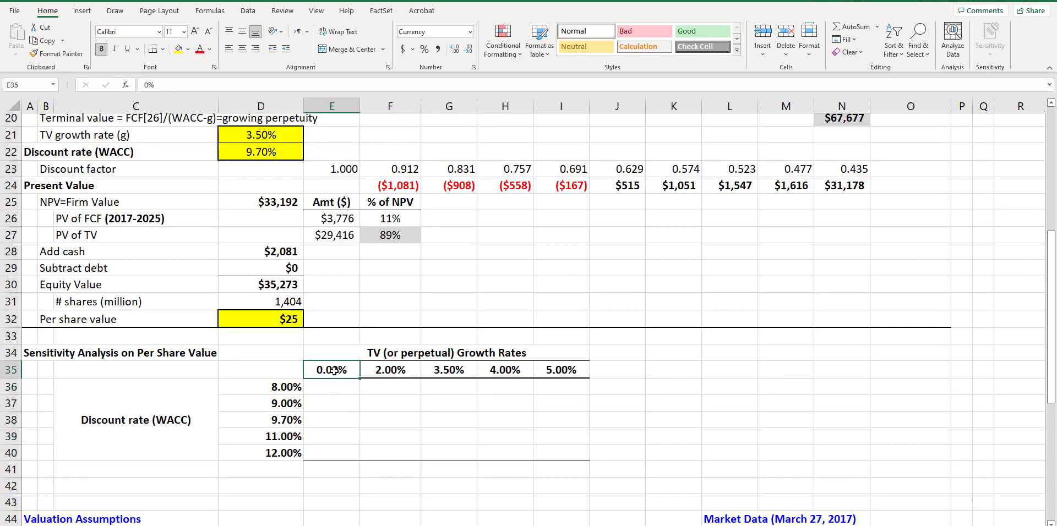
click(448, 369)
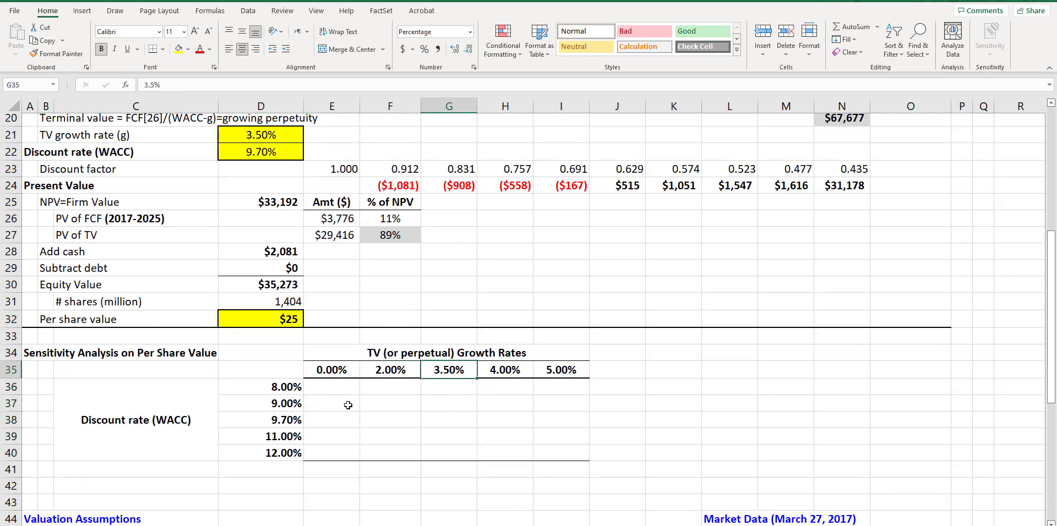
click(261, 421)
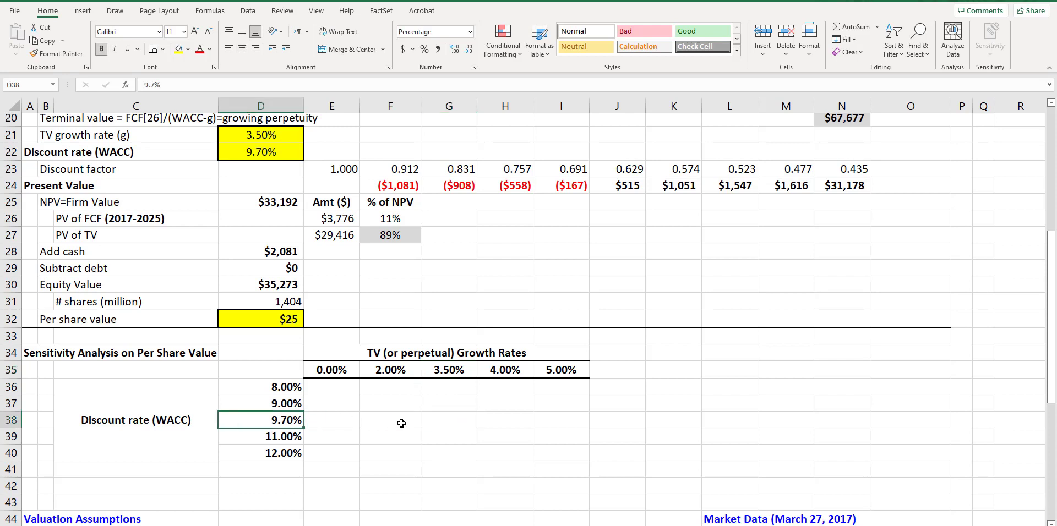
click(448, 421)
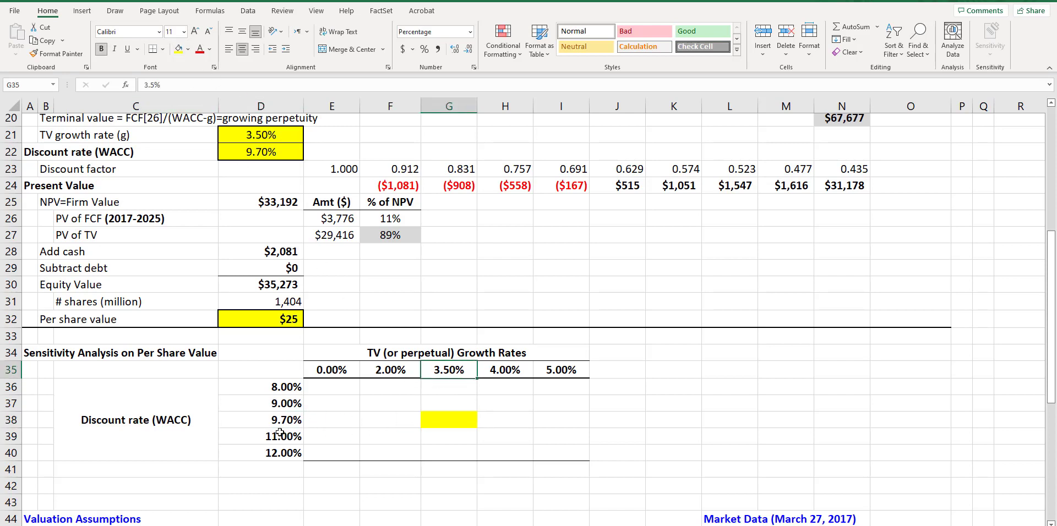
click(449, 419)
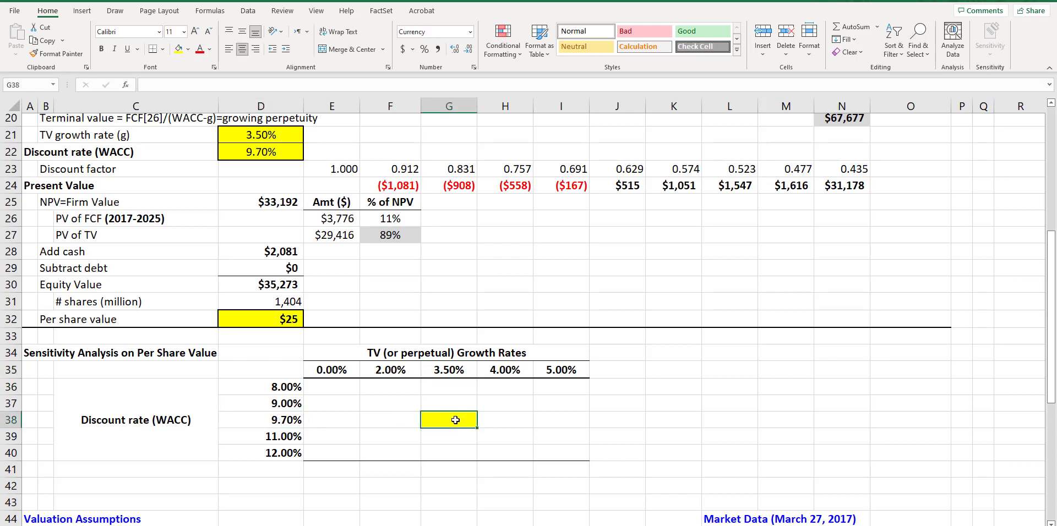
click(261, 318)
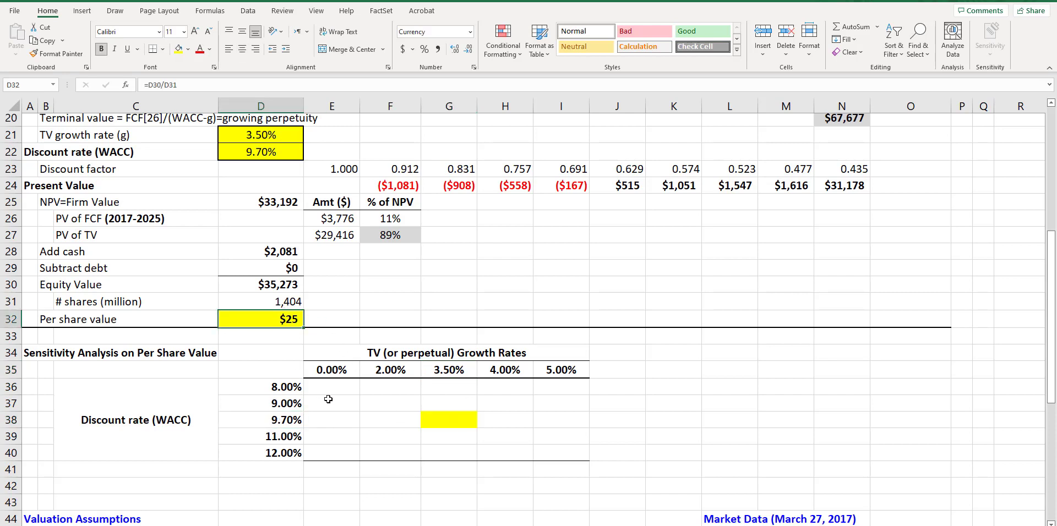
mouse_move(462, 428)
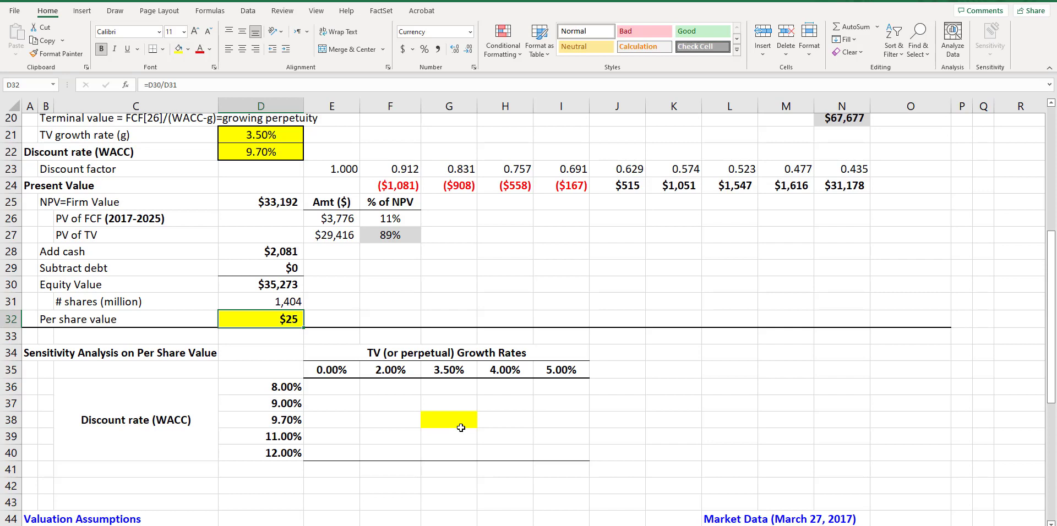
click(448, 420)
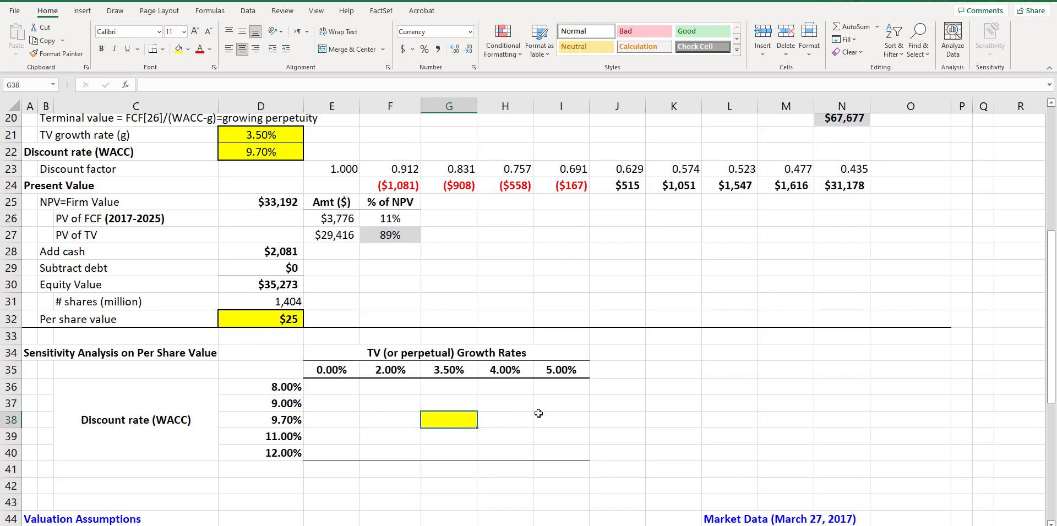
mouse_move(534, 413)
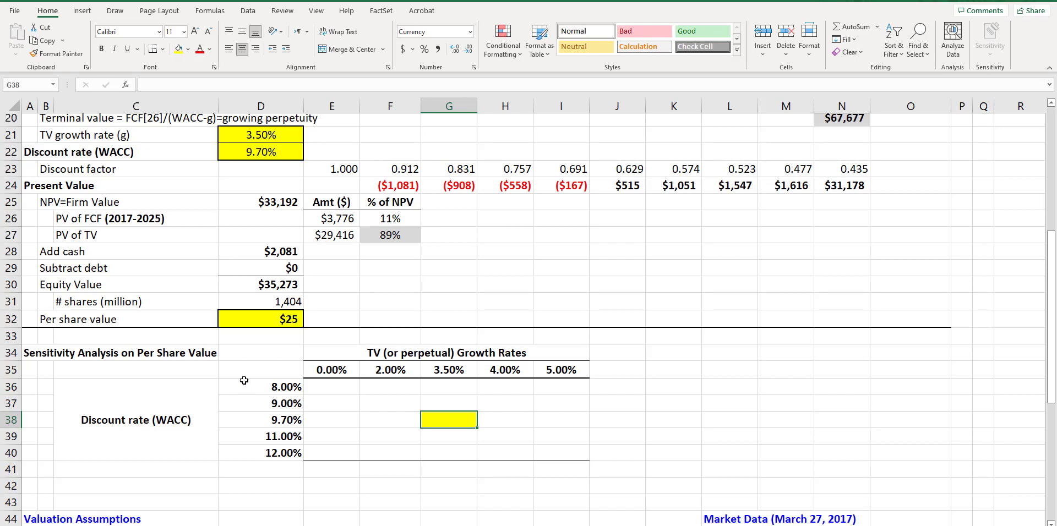
- Enter =D32 in D35, hide it with white font, and select D35:I40
click(261, 370)
text(=D32)
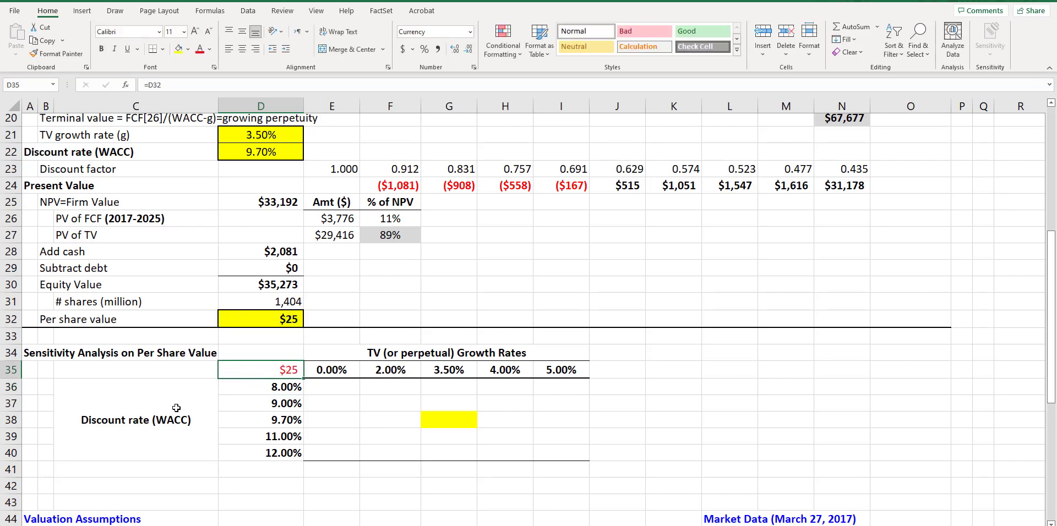
mouse_move(324, 342)
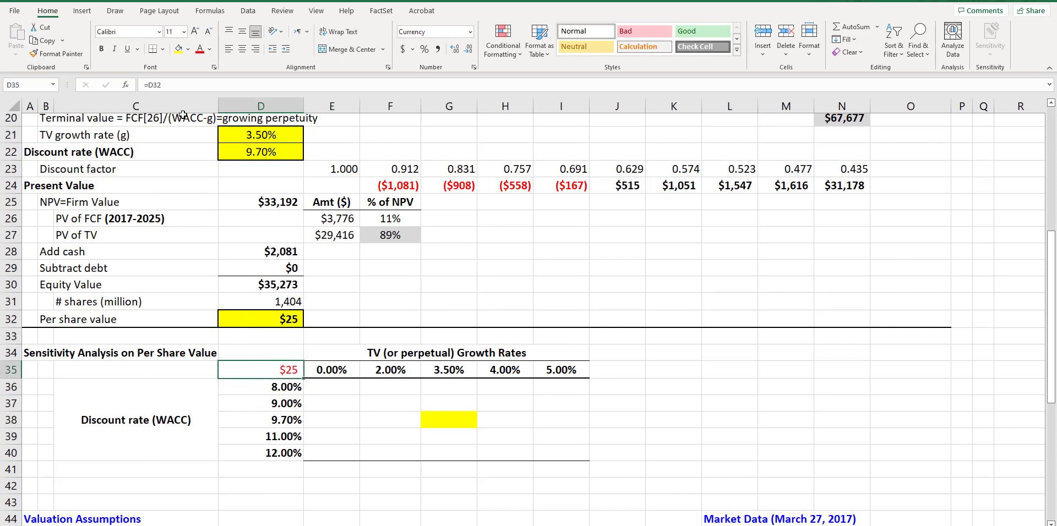
click(211, 49)
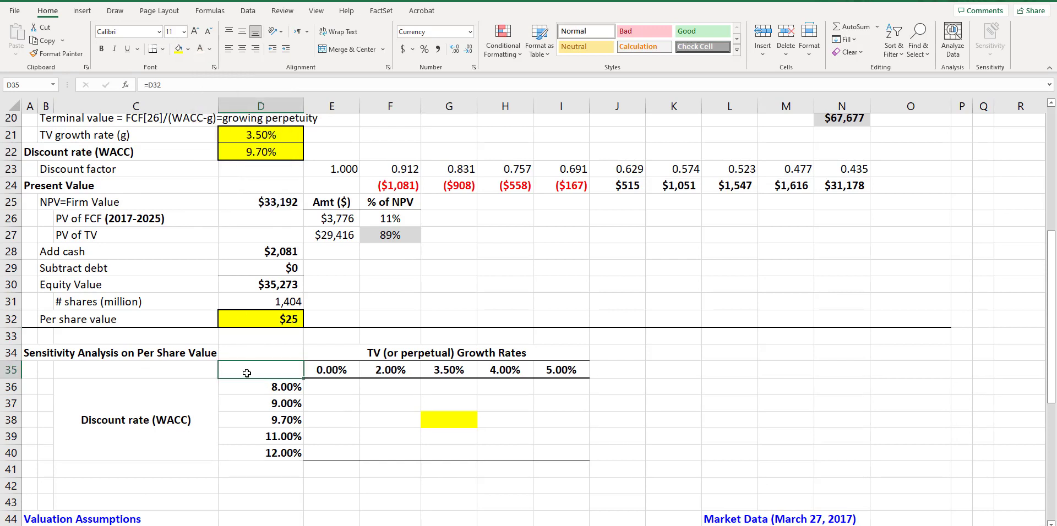
click(389, 436)
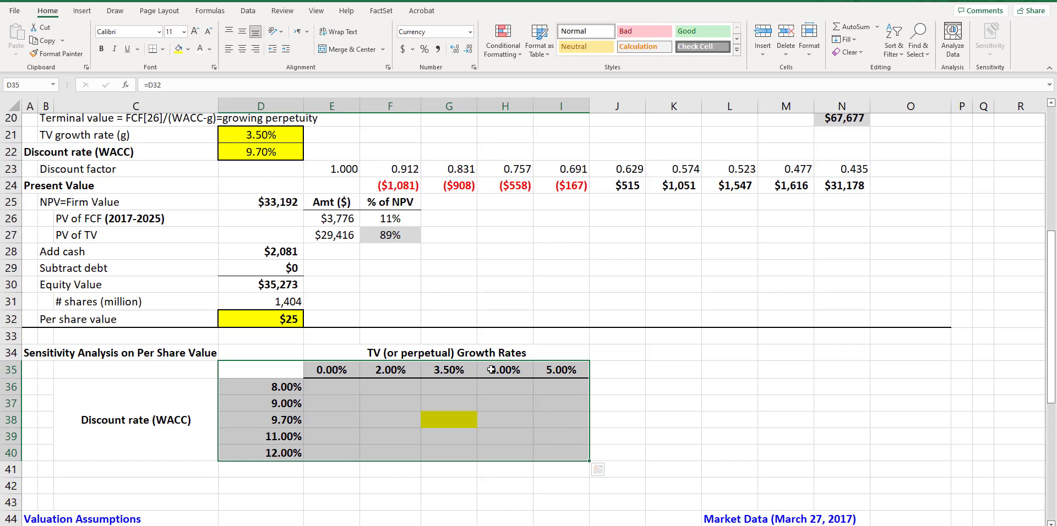
mouse_move(251, 448)
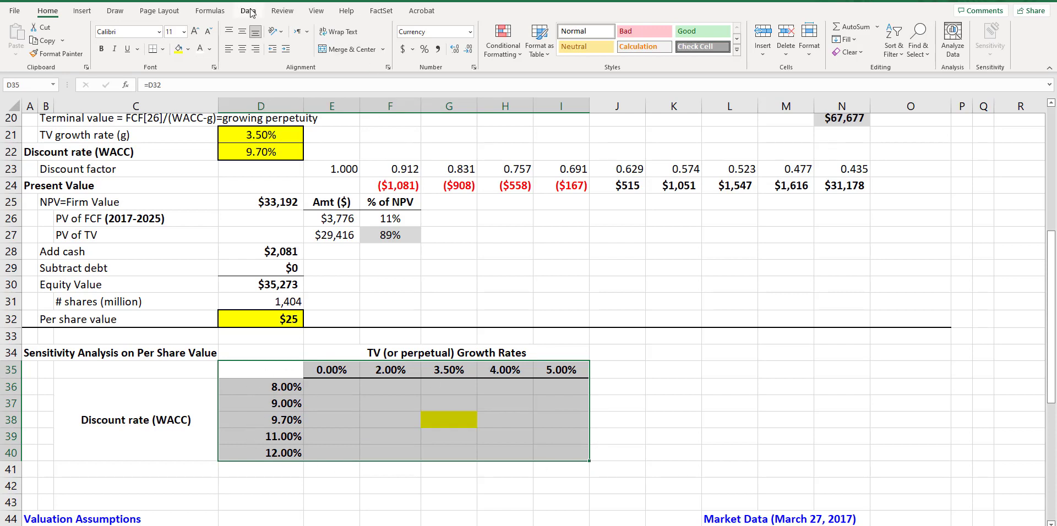
- Run a What-If Data Table with row input $D$21 and column input $D$22
click(248, 10)
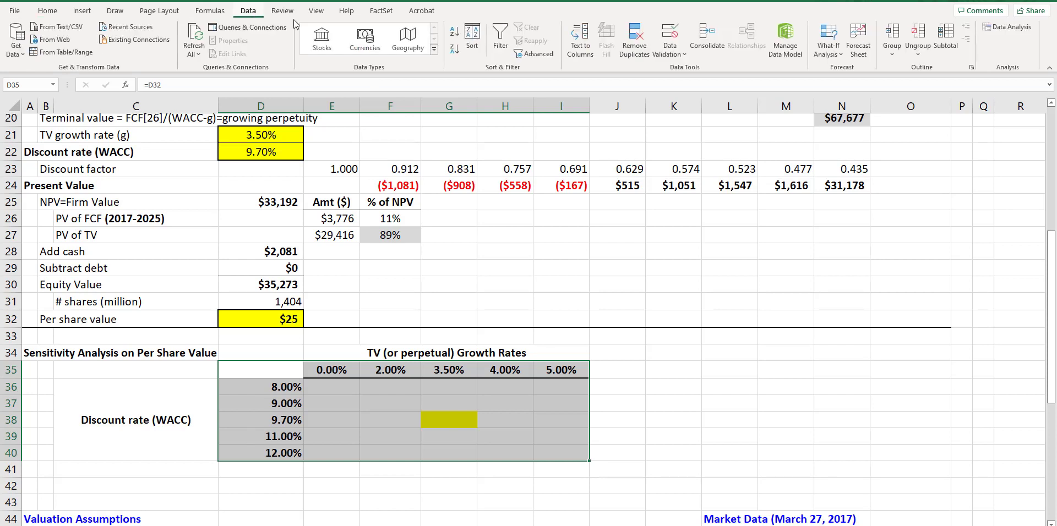
click(828, 39)
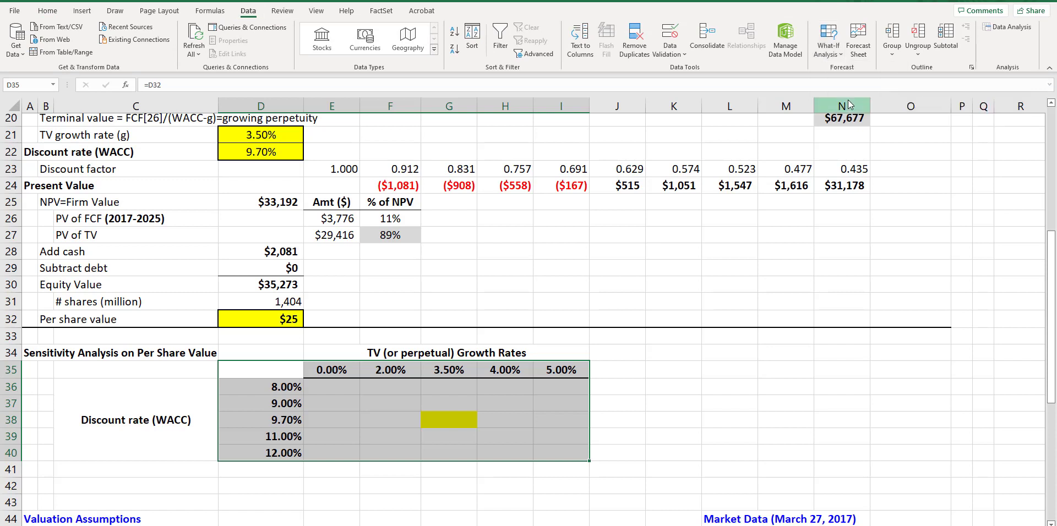
click(828, 39)
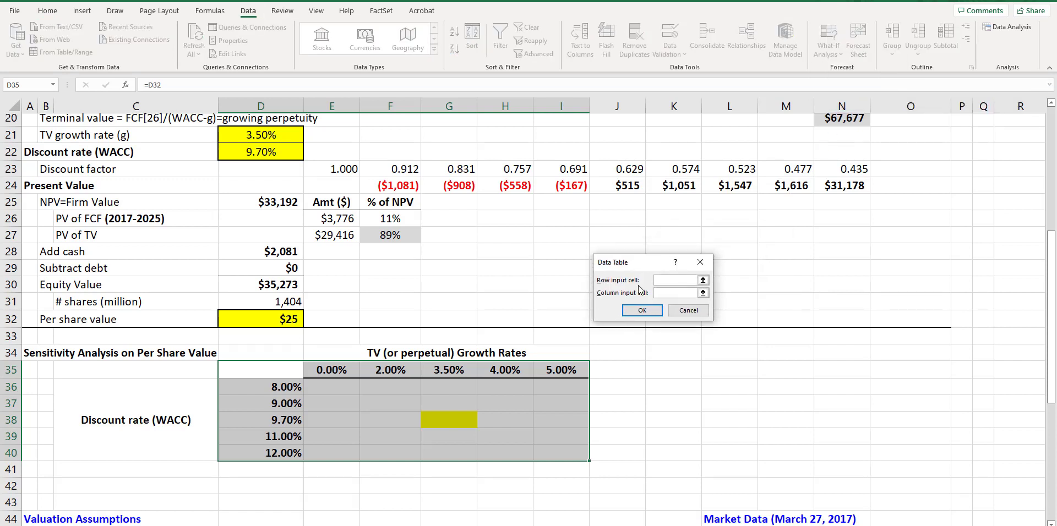
click(674, 280)
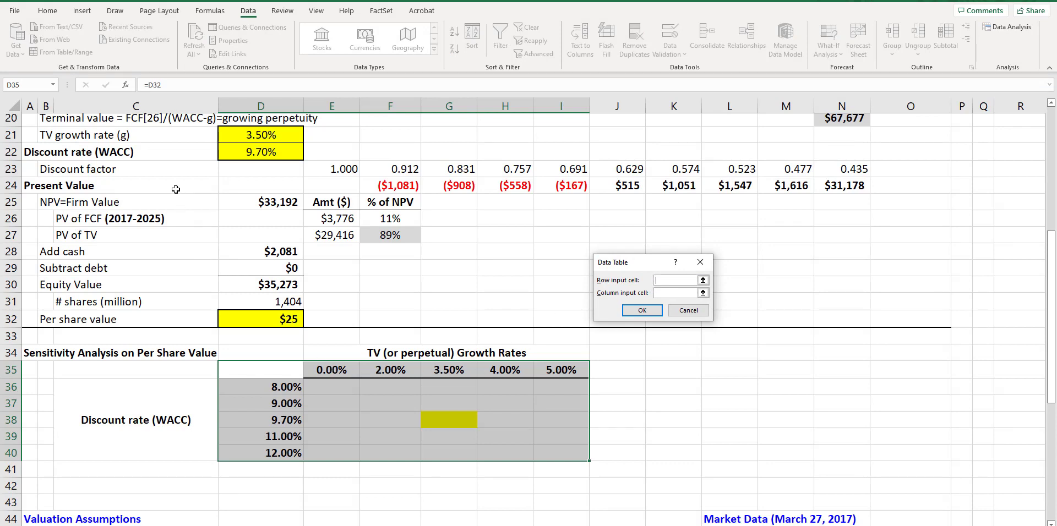
mouse_move(215, 136)
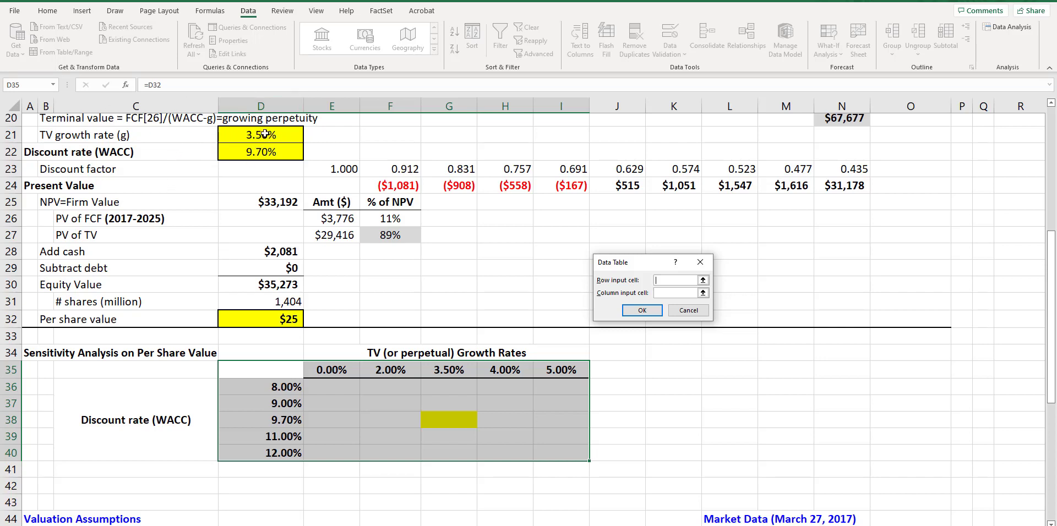
click(260, 135)
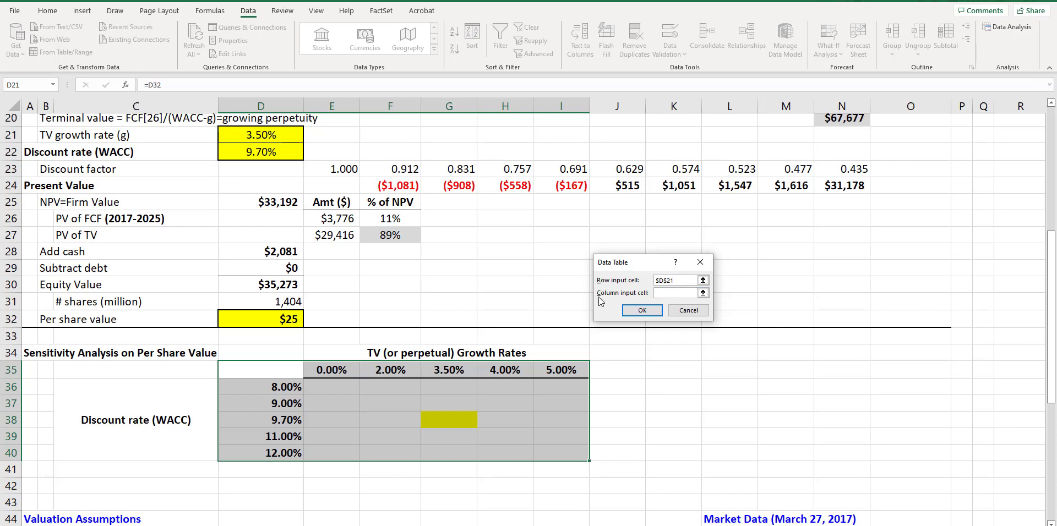
click(673, 292)
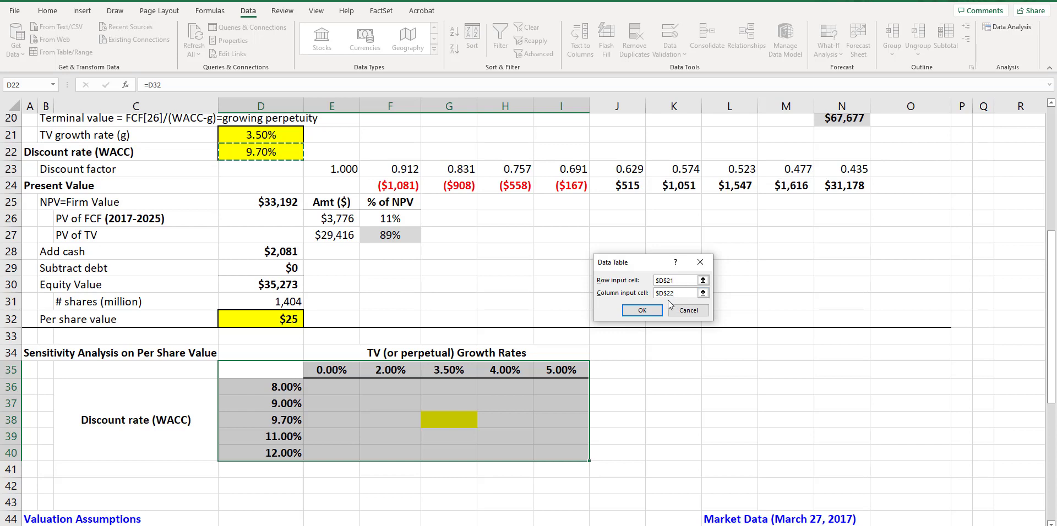
click(640, 310)
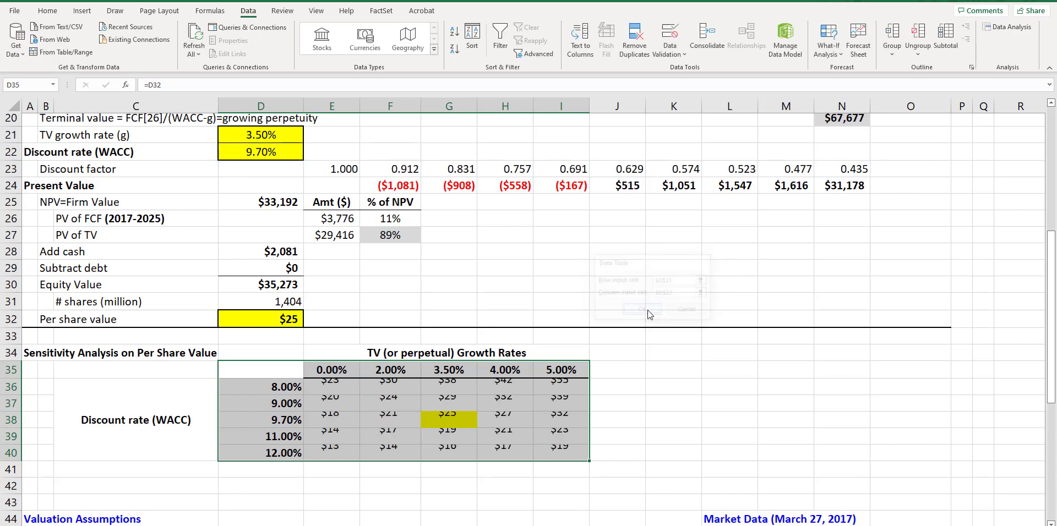
click(639, 309)
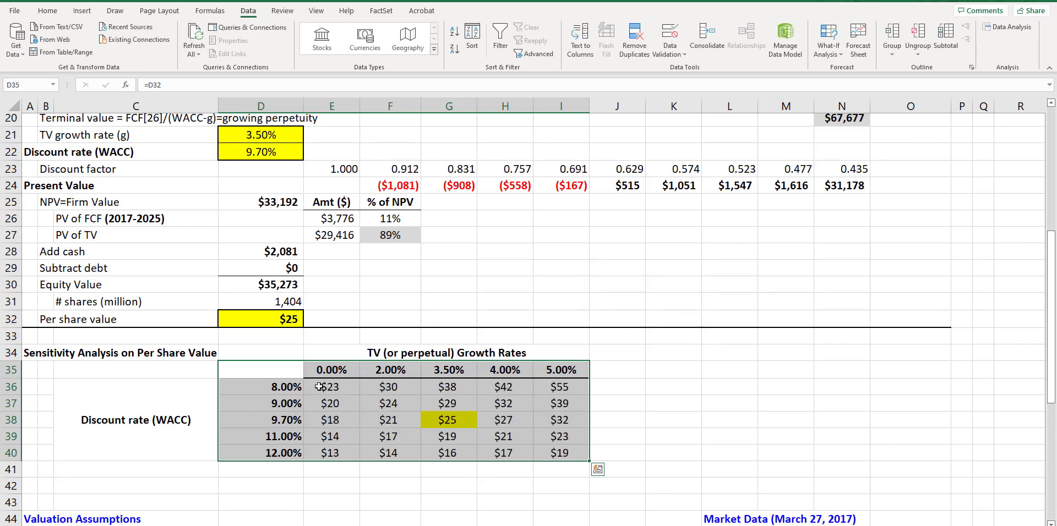
click(504, 452)
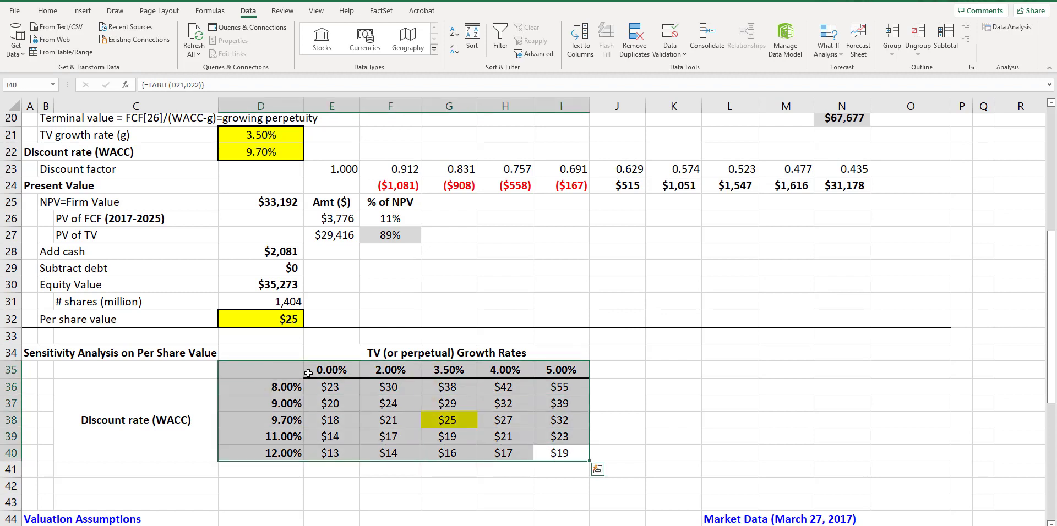
click(617, 387)
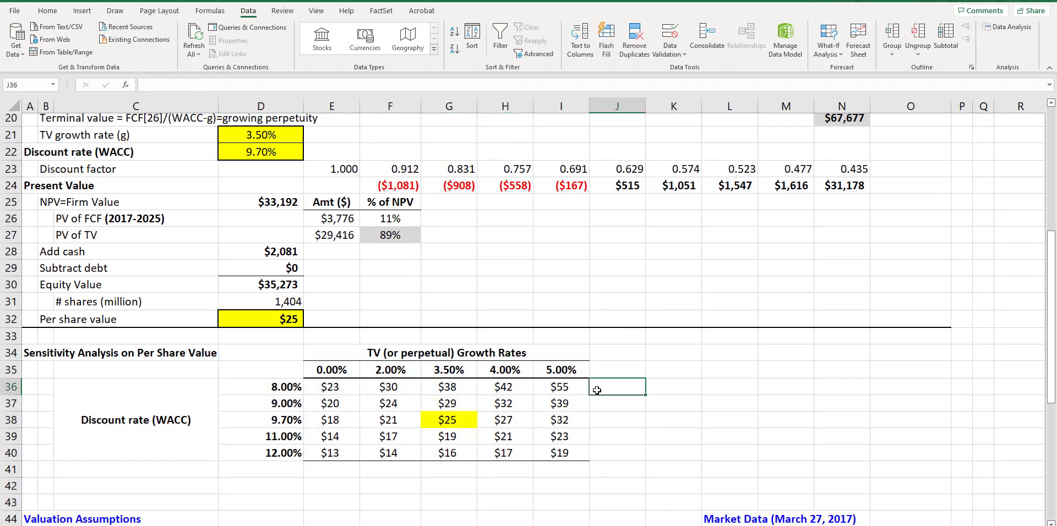
mouse_move(531, 432)
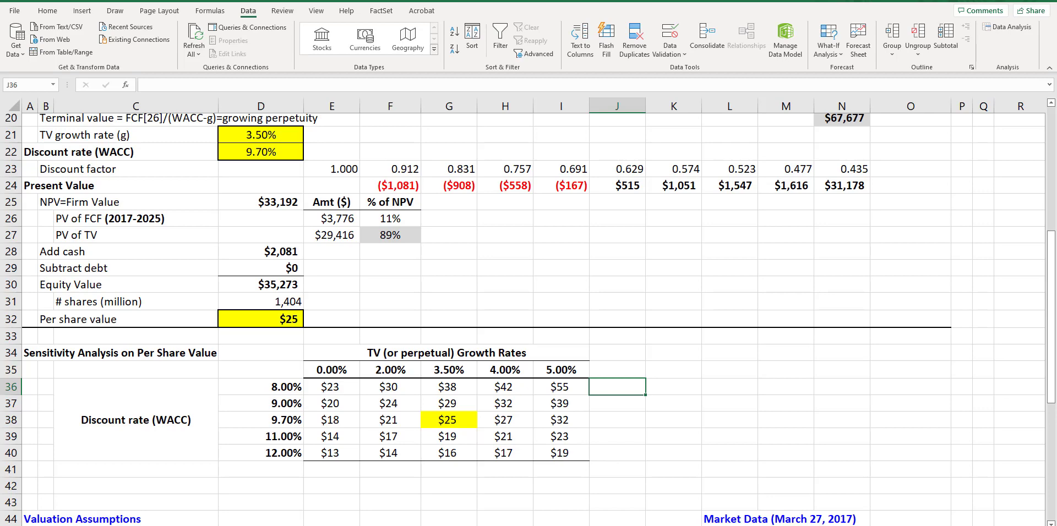
mouse_move(571, 443)
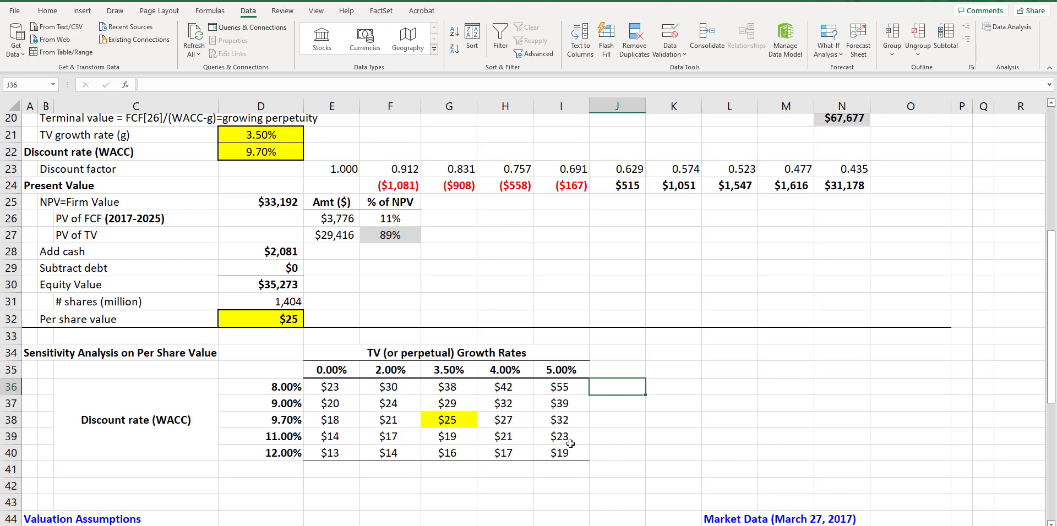